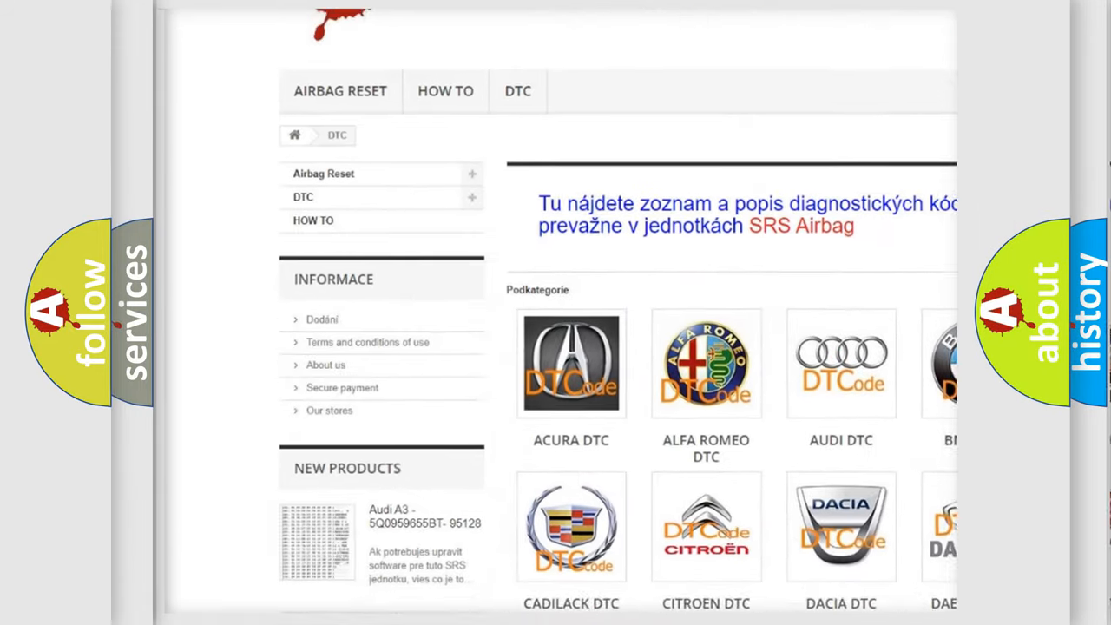
scroll("down", 3)
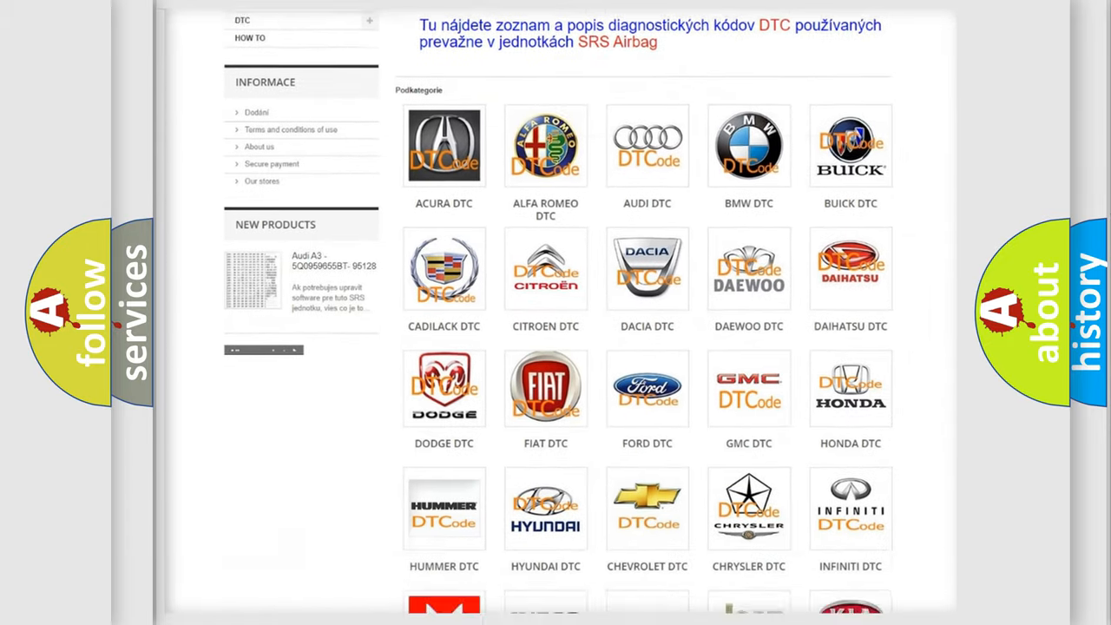
scroll("down", 3)
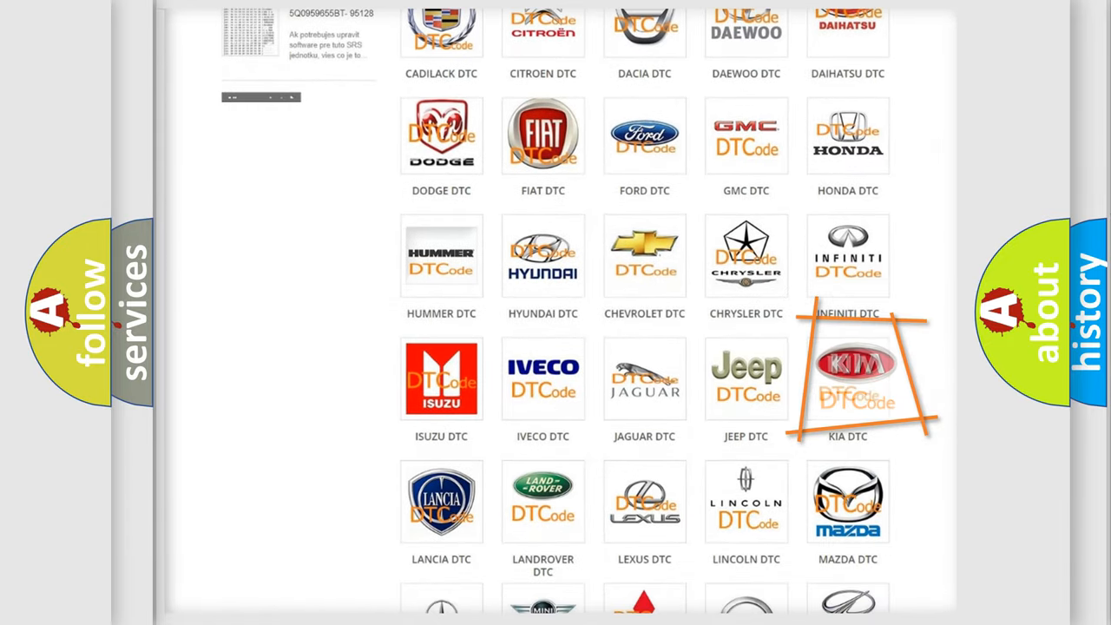